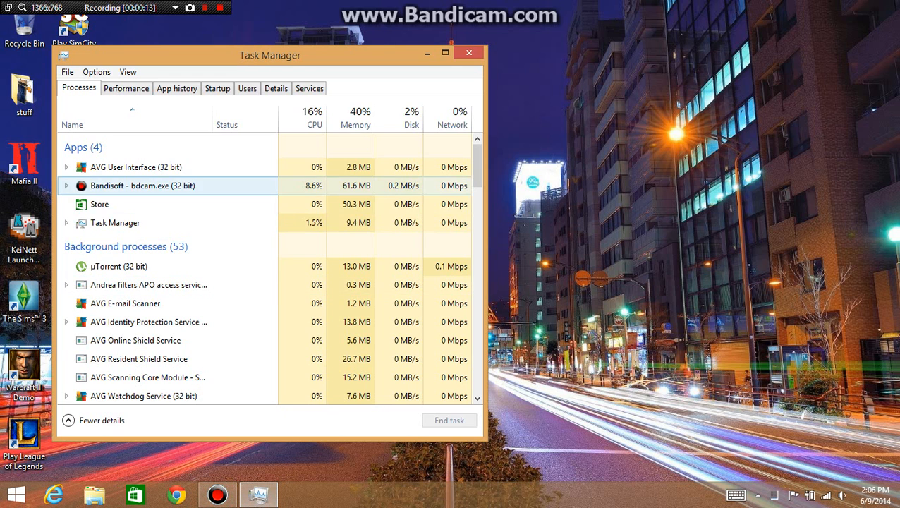
Step: Review the running processes in Task Manager and close it back to the desktop
{"action": "right_click", "coordinate": [99, 203]}
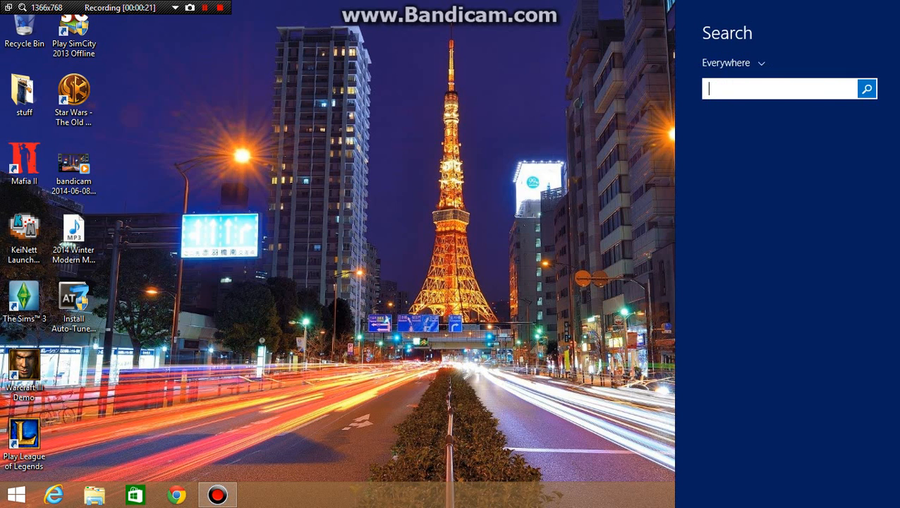
Step: Run 'net stop wuauserv' in an administrator Command Prompt to stop the Windows Update service
{"action": "type", "text": "cmd"}
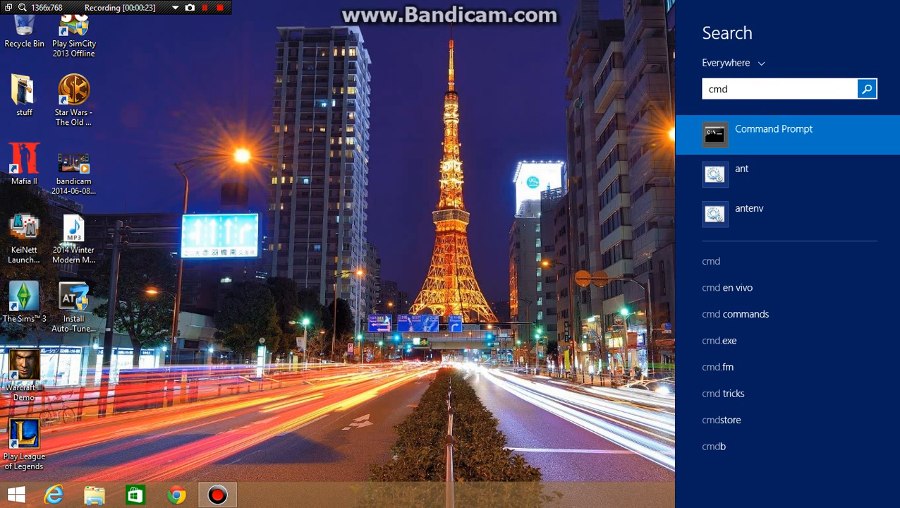
{"action": "right_click", "coordinate": [773, 134]}
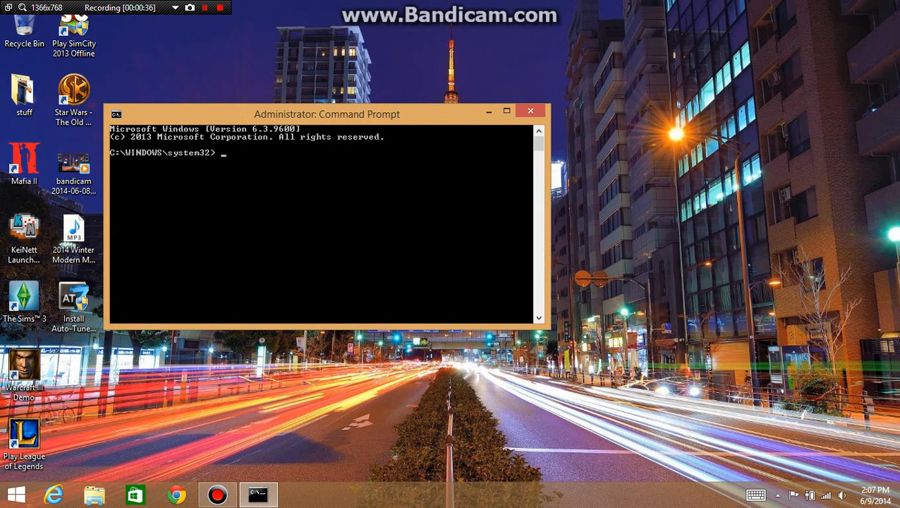
{"action": "type", "text": "net stop"}
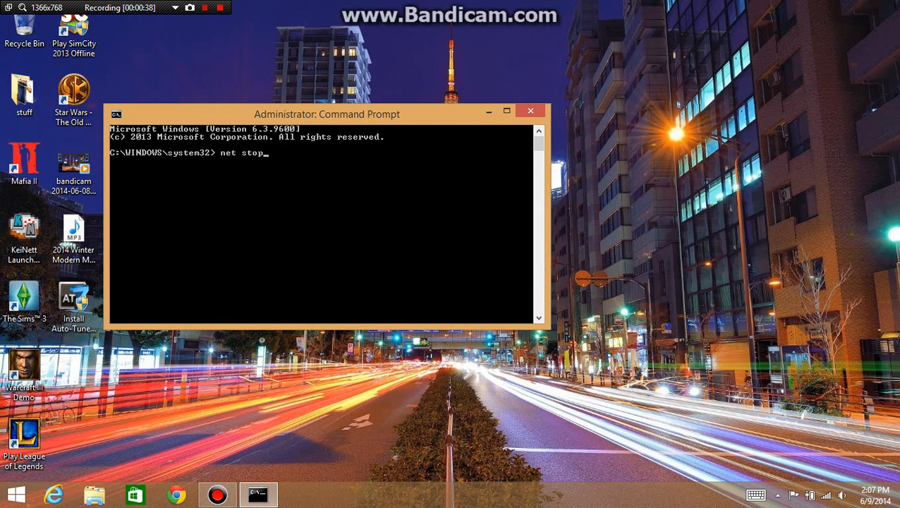
{"action": "type", "text": "wu"}
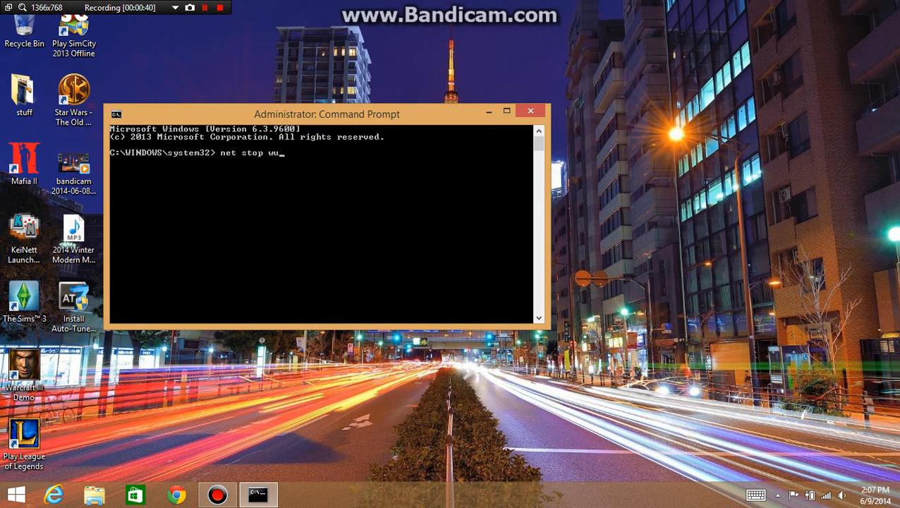
{"action": "type", "text": "auser"}
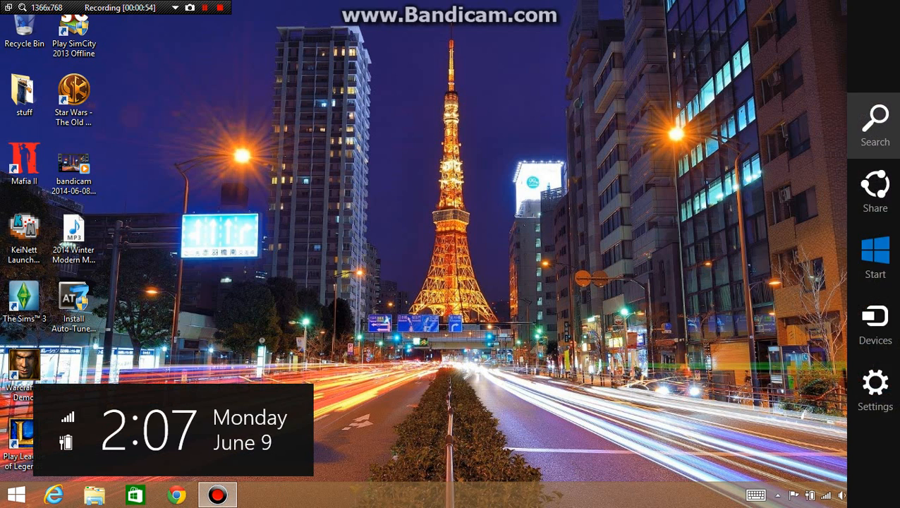
Step: Find This PC through search and open the Local Disk (C:) drive
{"action": "left_click", "coordinate": [875, 120]}
{"action": "type", "text": "this"}
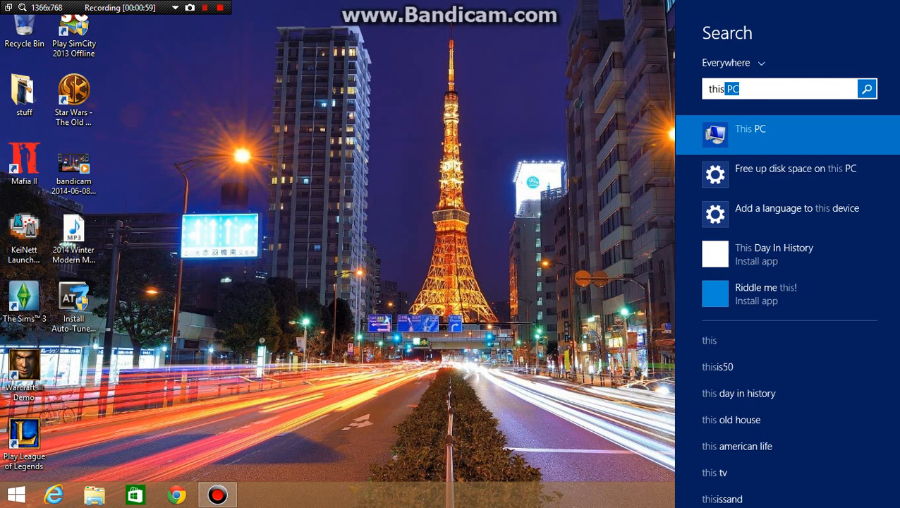
{"action": "left_click", "coordinate": [750, 129]}
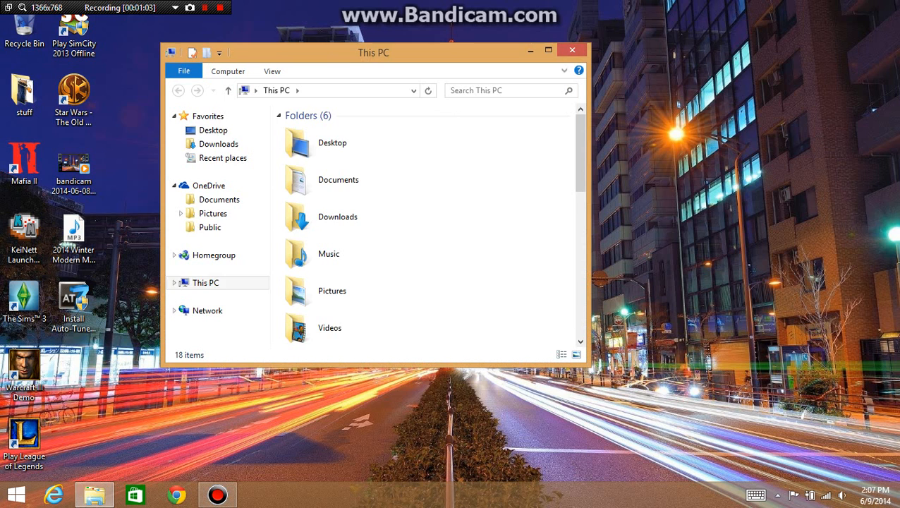
{"action": "left_click", "coordinate": [206, 282]}
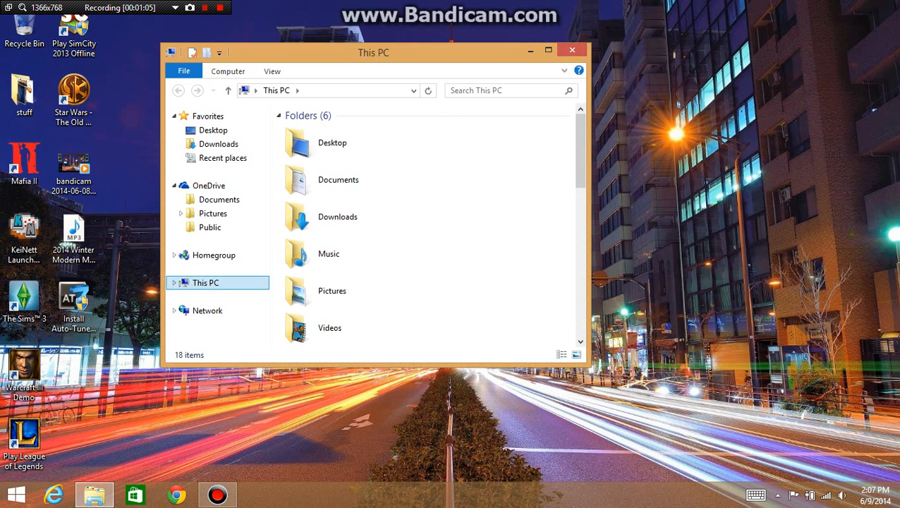
{"action": "scroll", "scroll_direction": "down", "scroll_amount": 3}
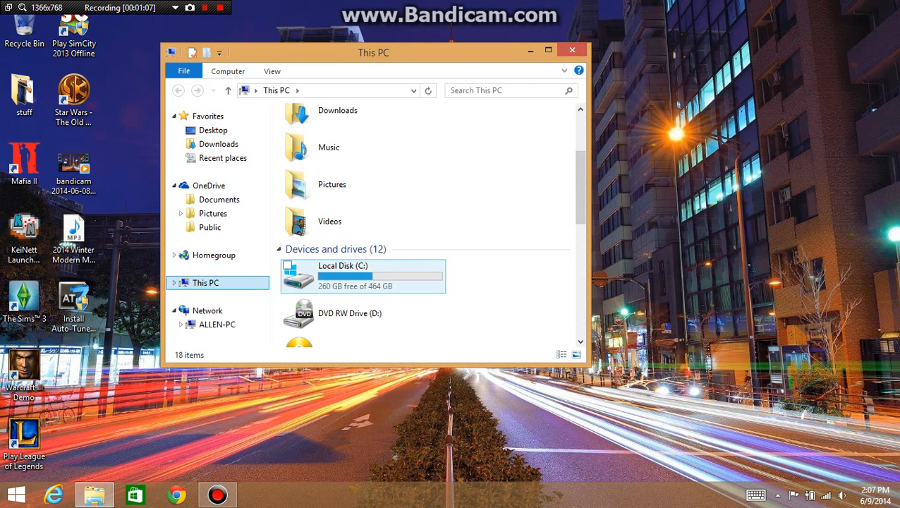
{"action": "double_click", "coordinate": [343, 265]}
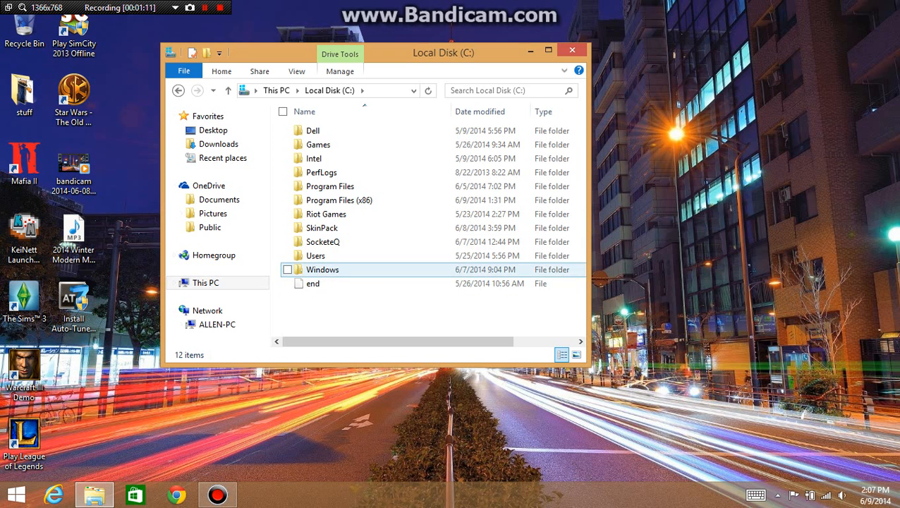
Step: Delete the SoftwareDistribution folder inside C:\Windows and close File Explorer
{"action": "double_click", "coordinate": [321, 269]}
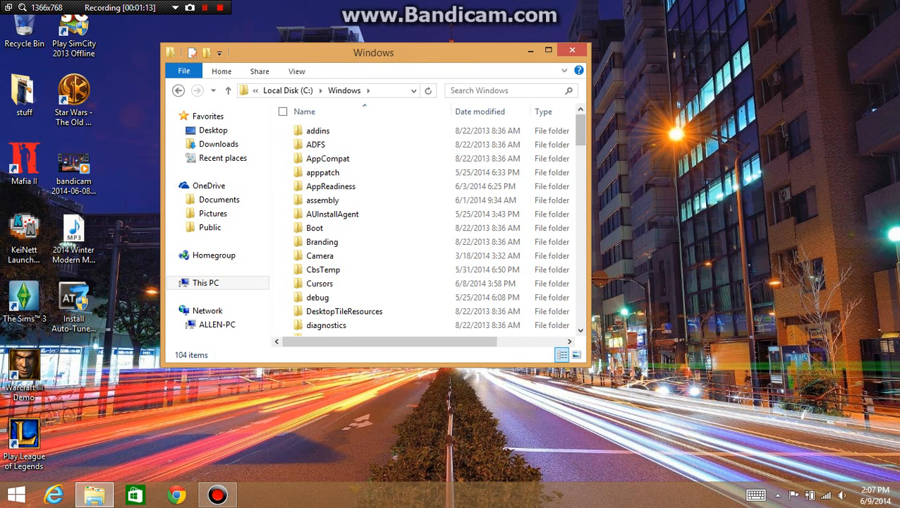
{"action": "scroll", "scroll_direction": "down", "scroll_amount": 3}
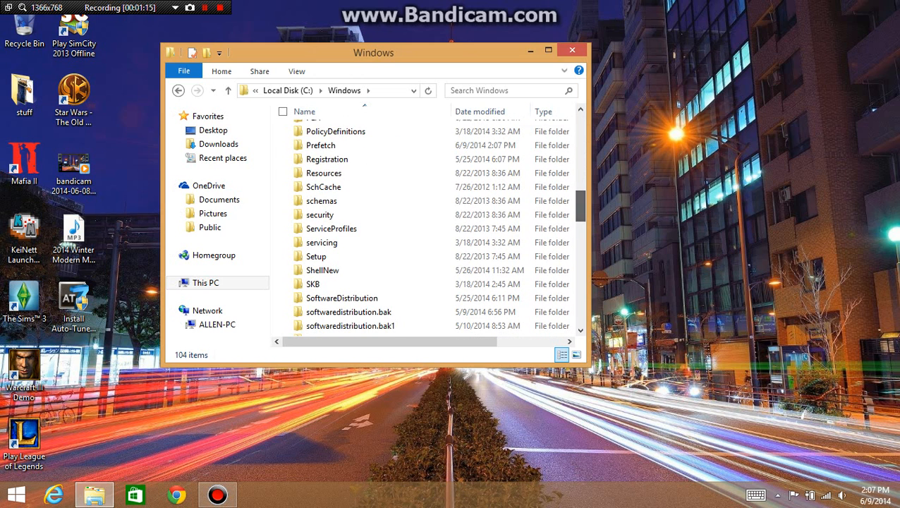
{"action": "left_click", "coordinate": [343, 297]}
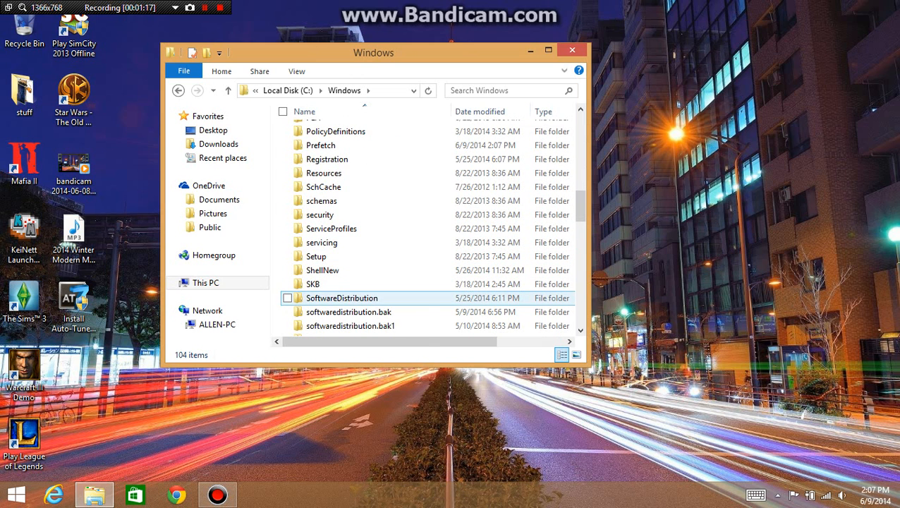
{"action": "left_click", "coordinate": [284, 298]}
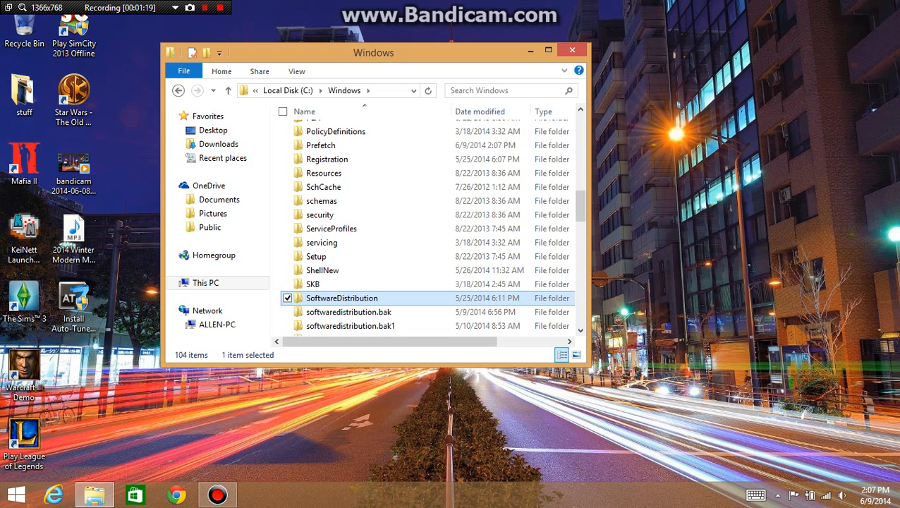
{"action": "right_click", "coordinate": [339, 297]}
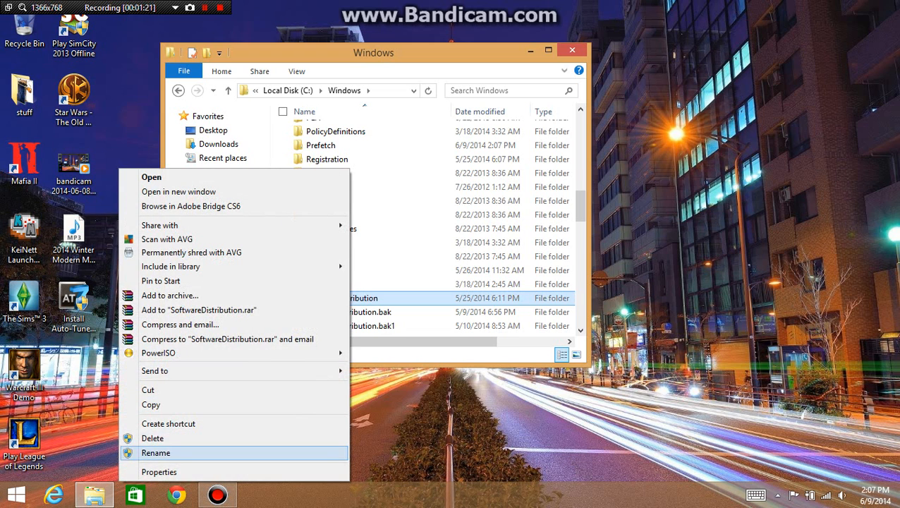
{"action": "left_click", "coordinate": [152, 437]}
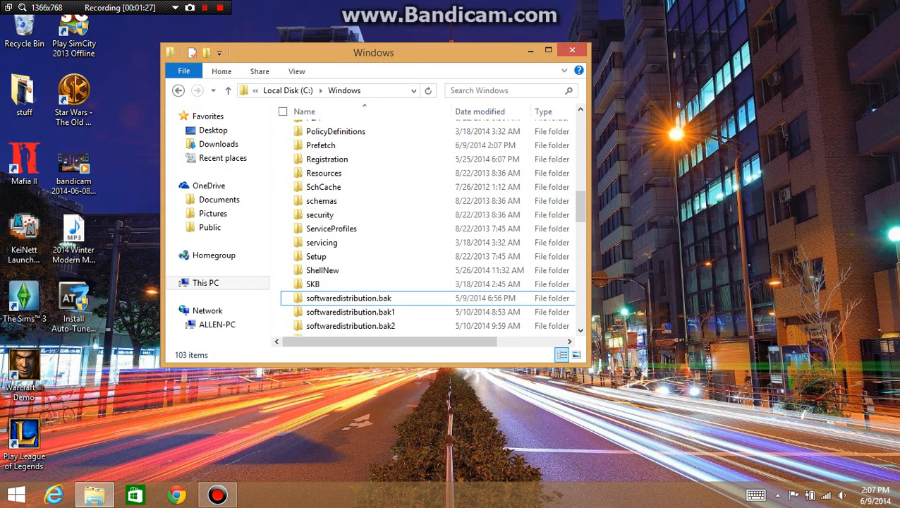
{"action": "left_click", "coordinate": [566, 50]}
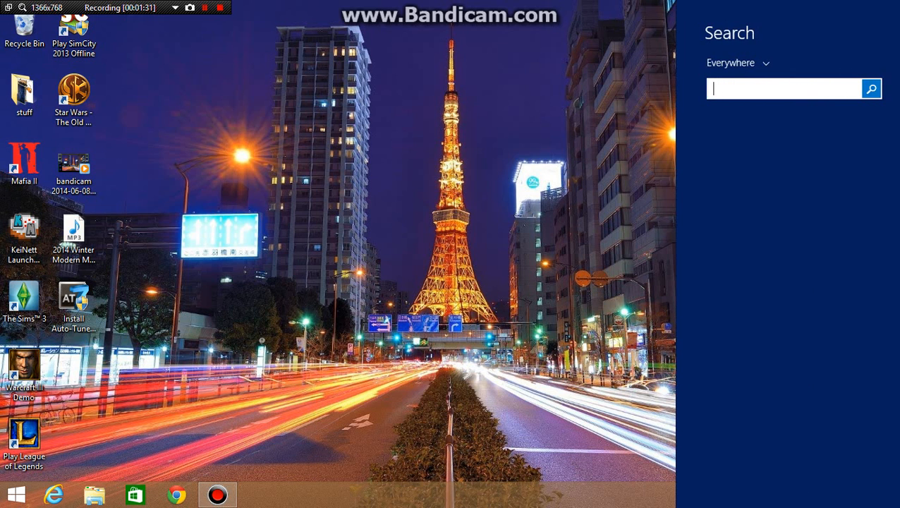
Step: Run 'net start wuauserv' in an administrator Command Prompt to restart the Windows Update service, then close it
{"action": "type", "text": "cmd"}
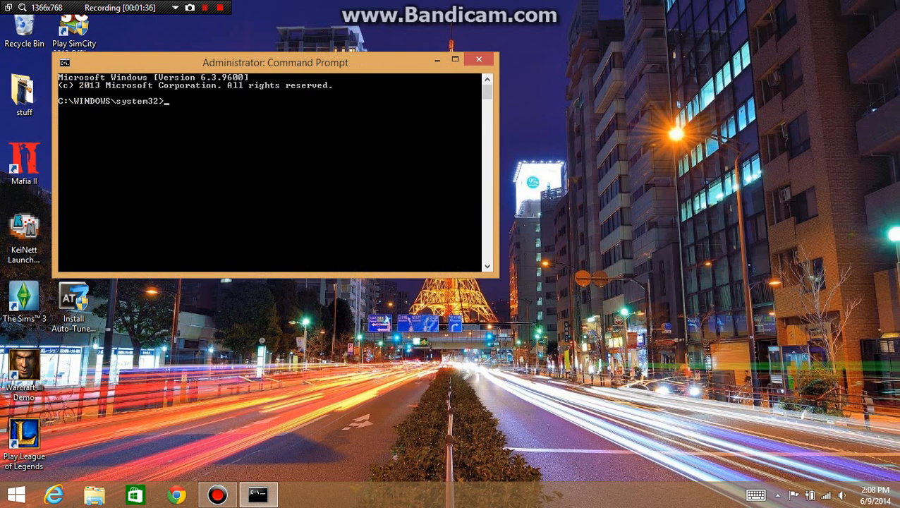
{"action": "type", "text": "net start"}
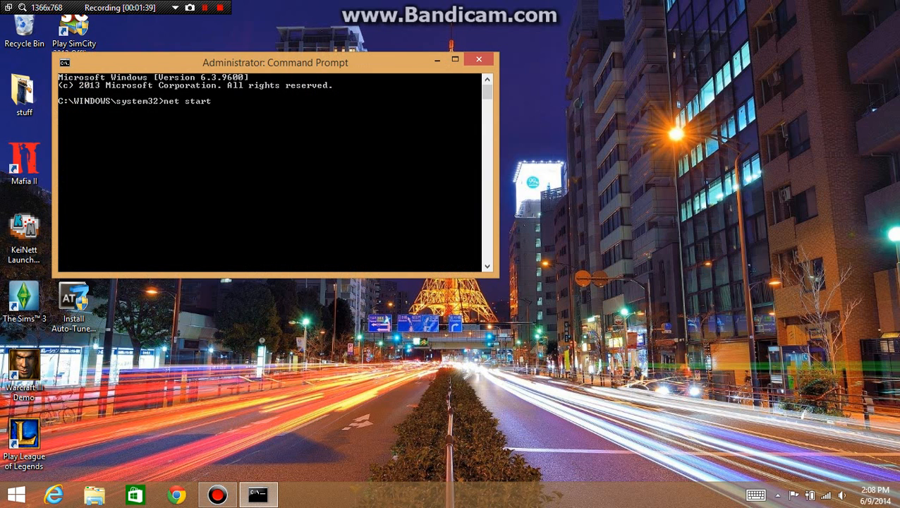
{"action": "type", "text": "wuauserv"}
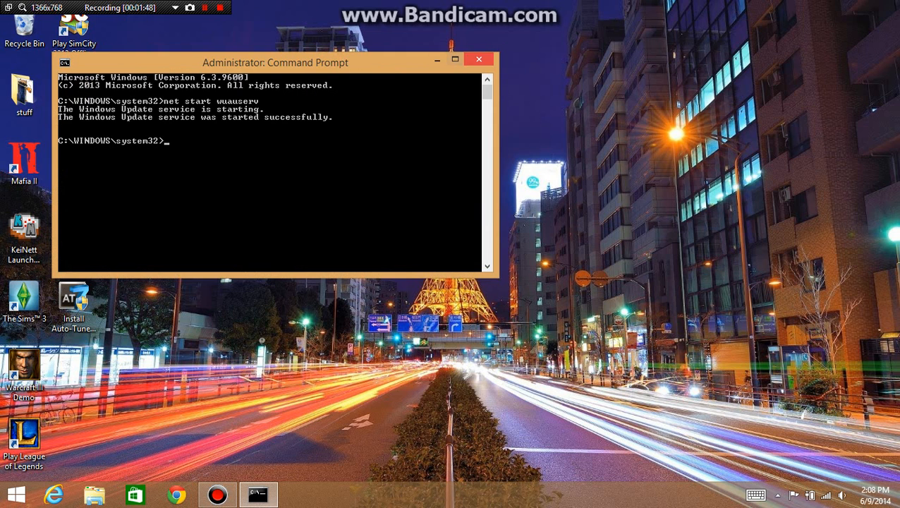
{"action": "left_click", "coordinate": [480, 59]}
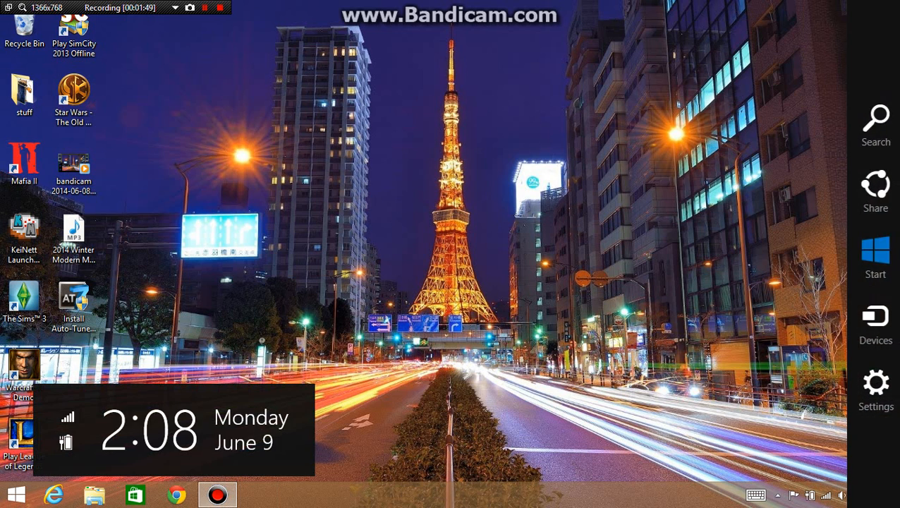
Step: Reach Control Panel's Troubleshooting page via search and launch 'Fix problems with Windows Update'
{"action": "type", "text": "troubl"}
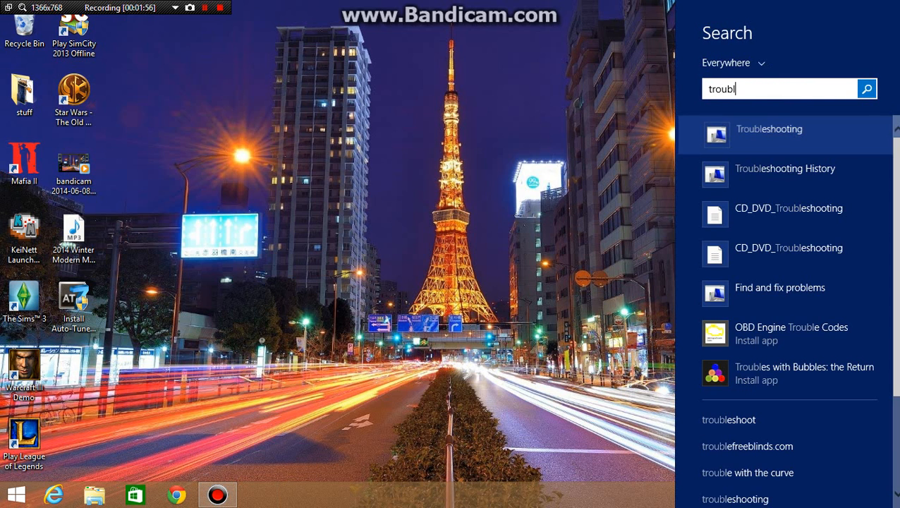
{"action": "left_click", "coordinate": [767, 129]}
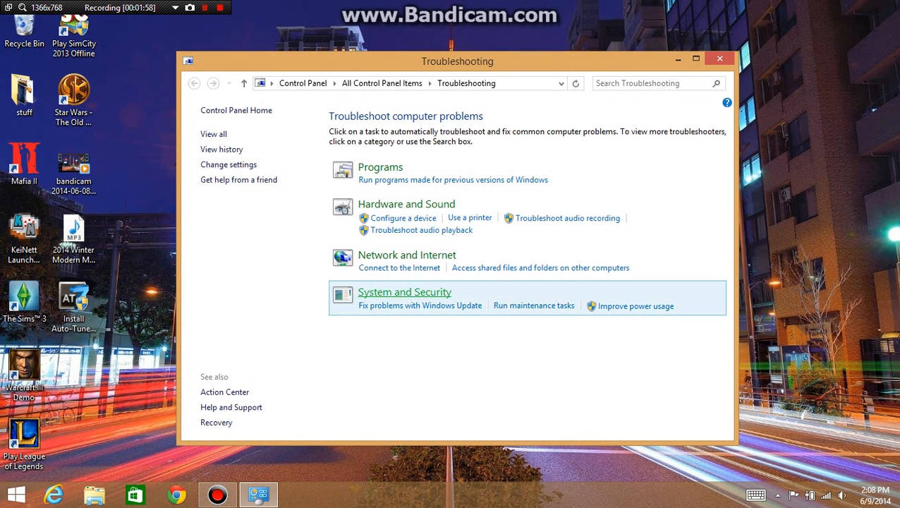
{"action": "mouse_move", "coordinate": [420, 304]}
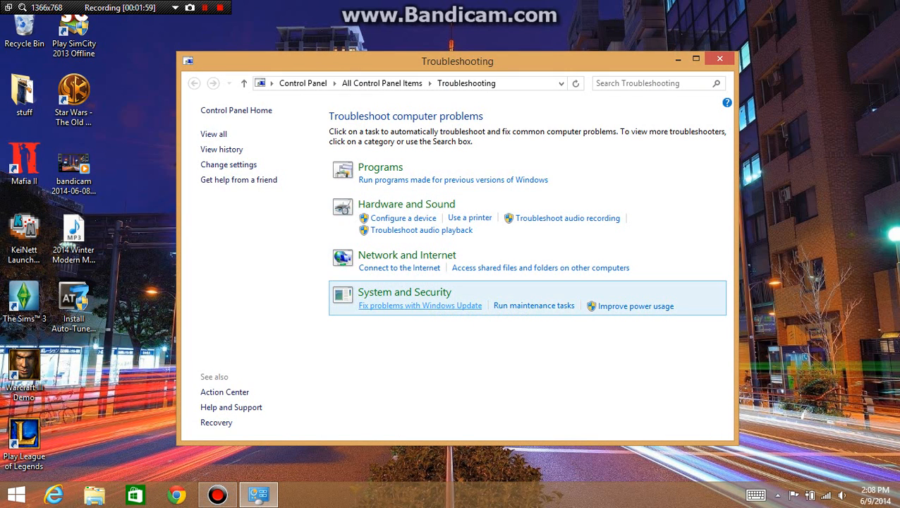
{"action": "left_click", "coordinate": [420, 305]}
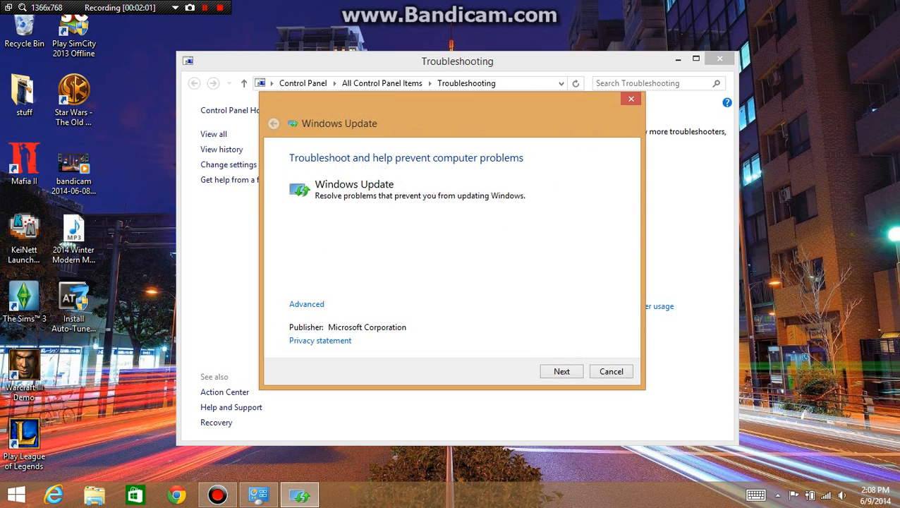
Step: Run the Windows Update troubleshooter scan, then close it and the Troubleshooting window
{"action": "left_click", "coordinate": [560, 371]}
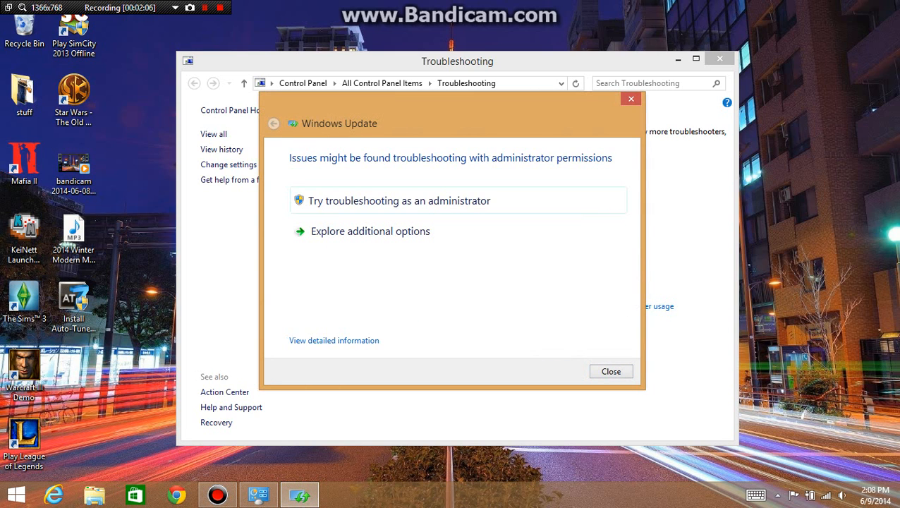
{"action": "mouse_move", "coordinate": [369, 232]}
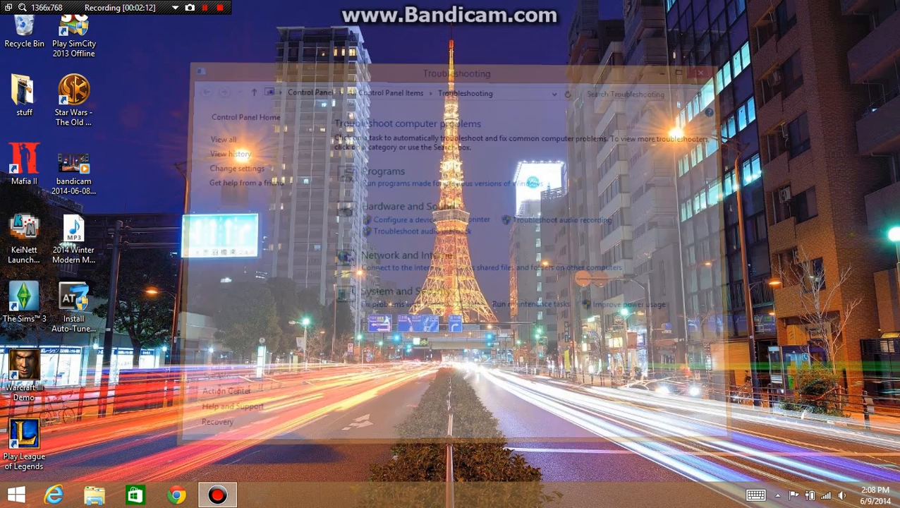
{"action": "left_click", "coordinate": [700, 74]}
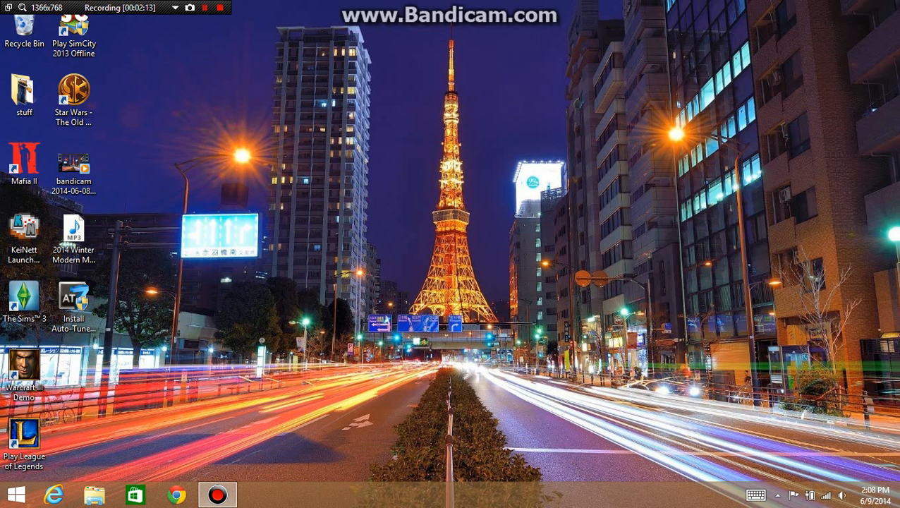
{"action": "left_click", "coordinate": [207, 9]}
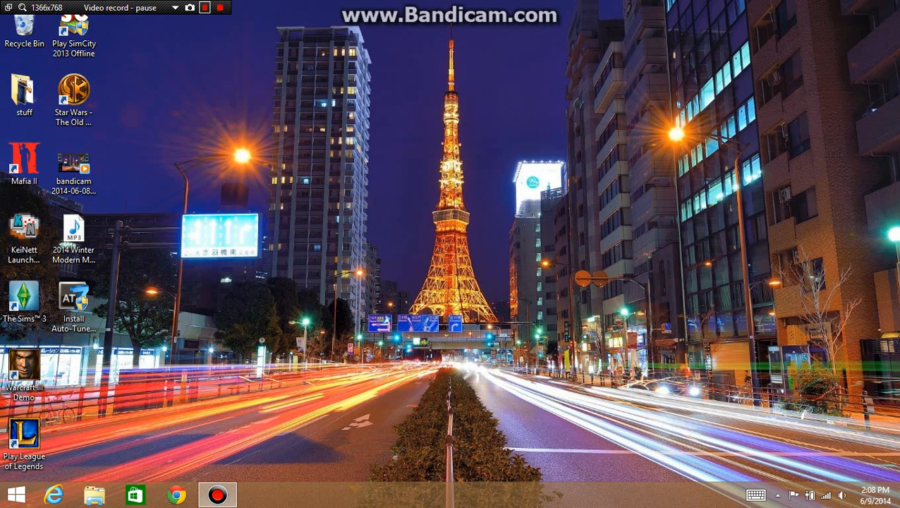